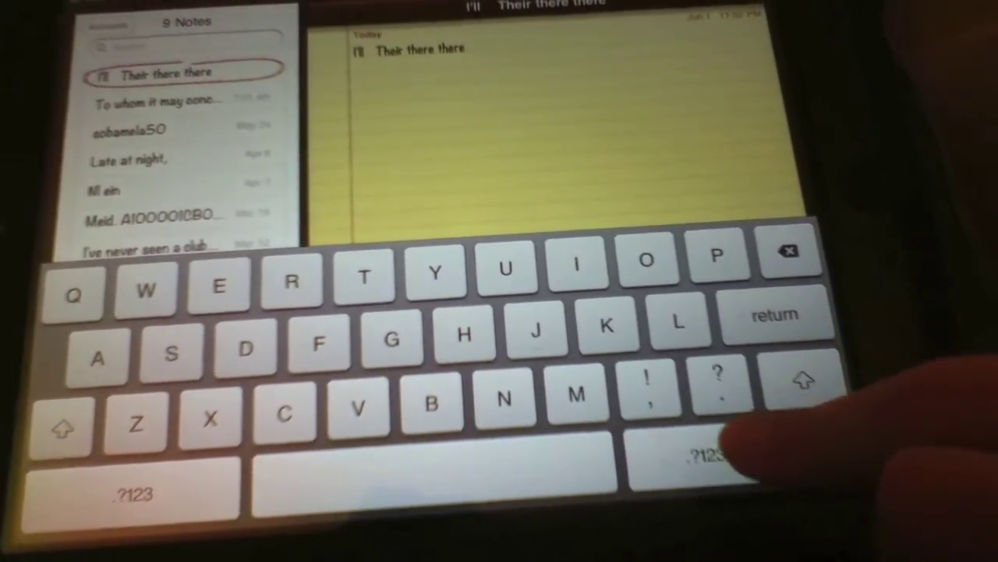
left_click(715, 459)
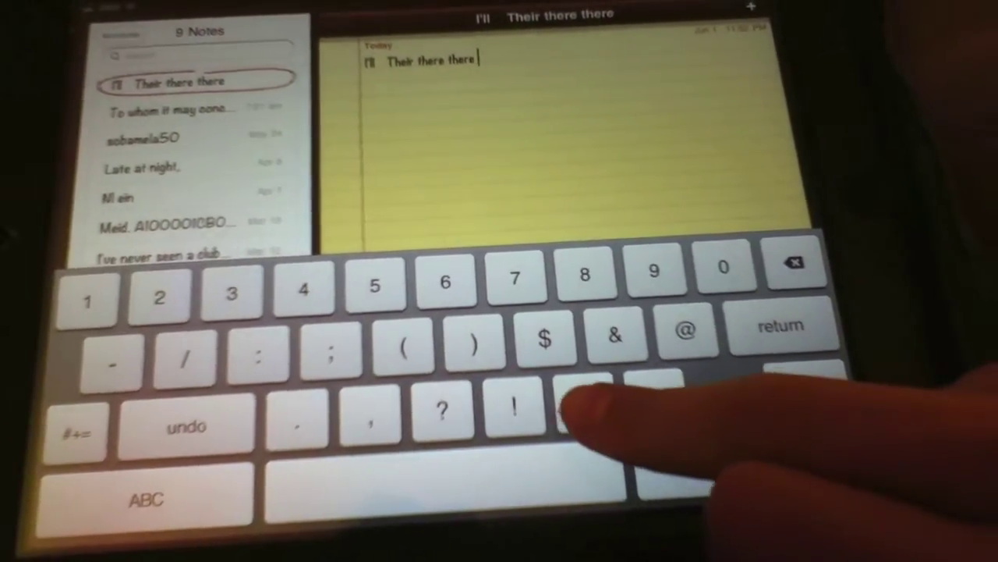
left_click(150, 499)
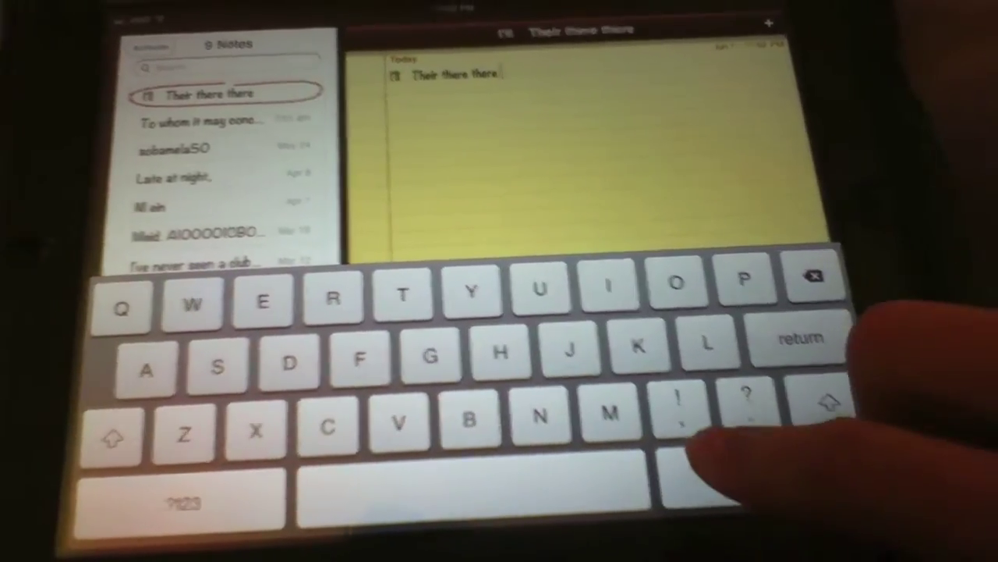